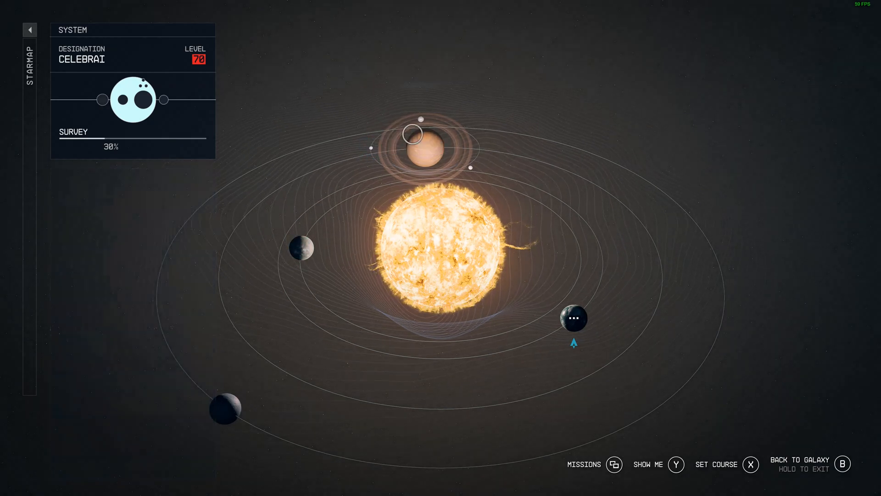
# Exit the Celebrai starmap and view the inventory's Aid items
pyautogui.click(366, 148)
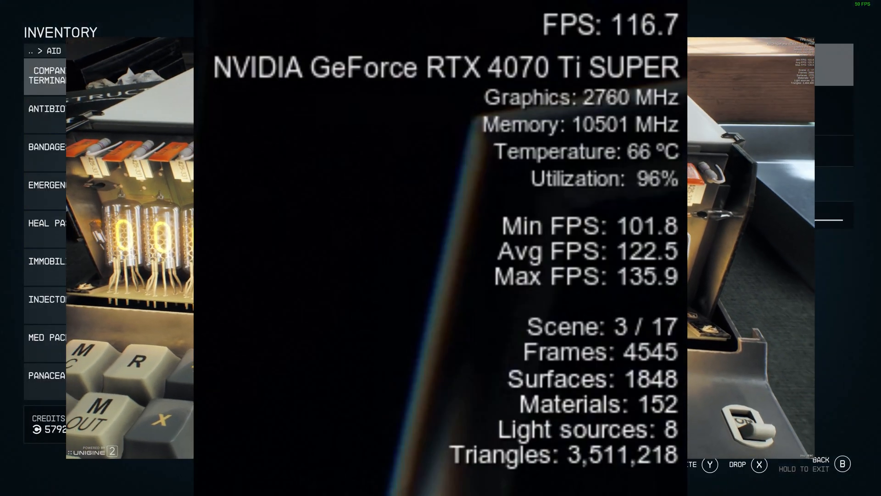
# Finish the Superposition run and return to Starfield on Decaran VIII-a's surface
pyautogui.scroll(-3)
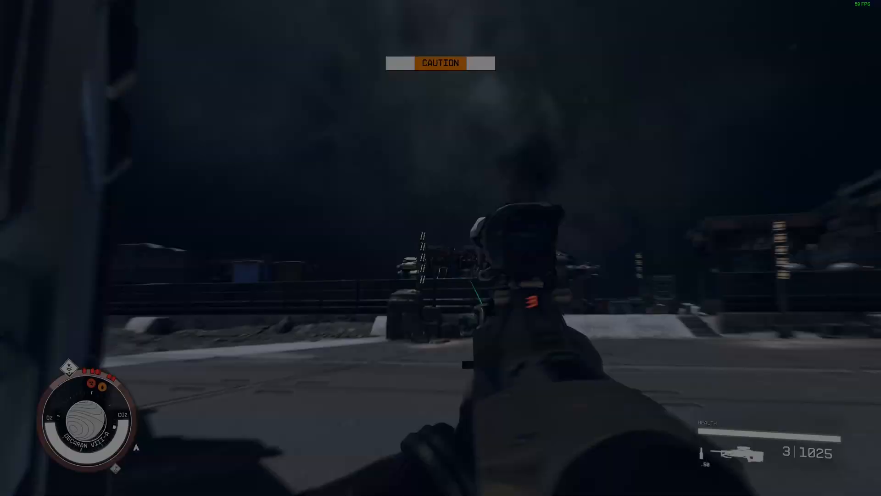
# Scope the rifle onto the lit outpost structure for the 4K Native test
pyautogui.click(441, 248)
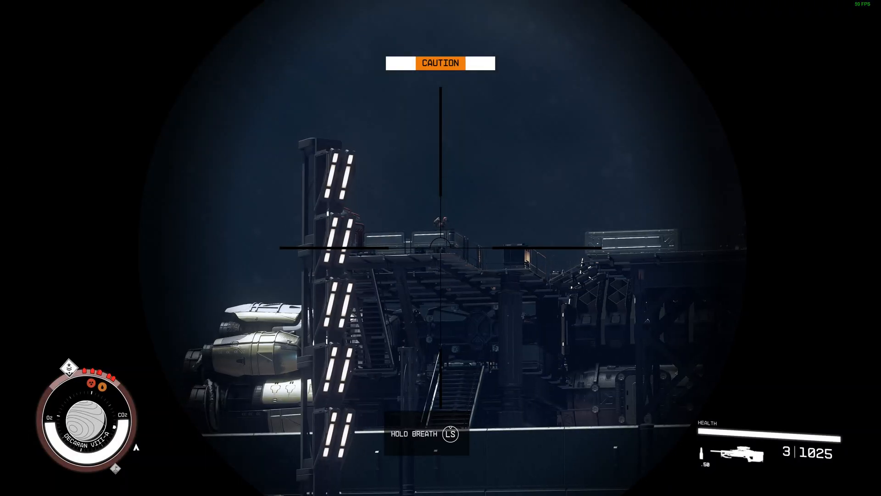
pyautogui.click(441, 248)
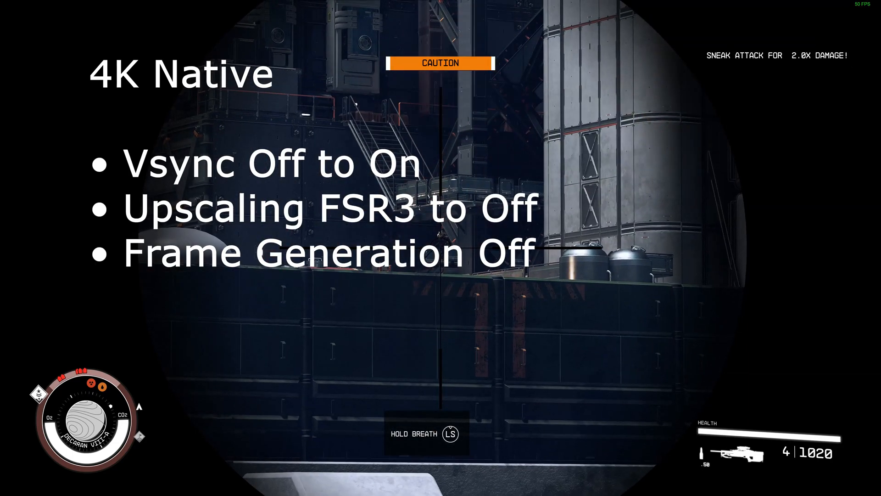
pyautogui.click(441, 248)
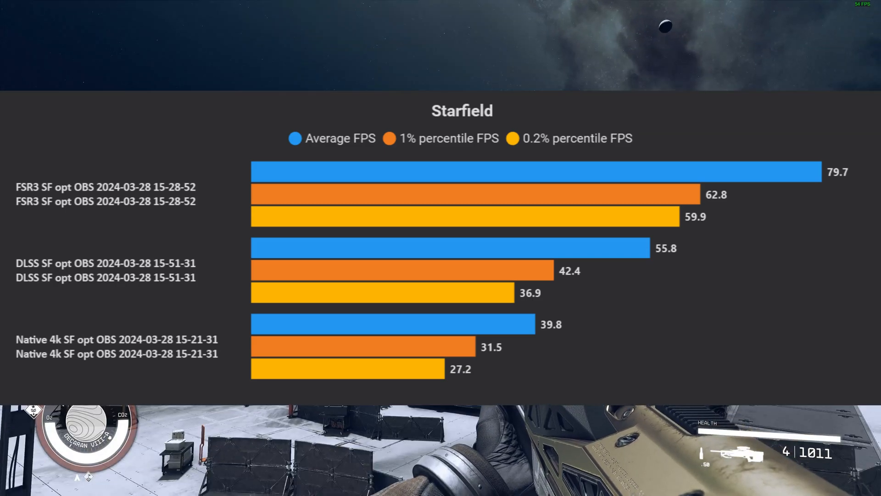
# Plot average FPS over time for the FSR3, DLSS and Native runs
pyautogui.click(173, 9)
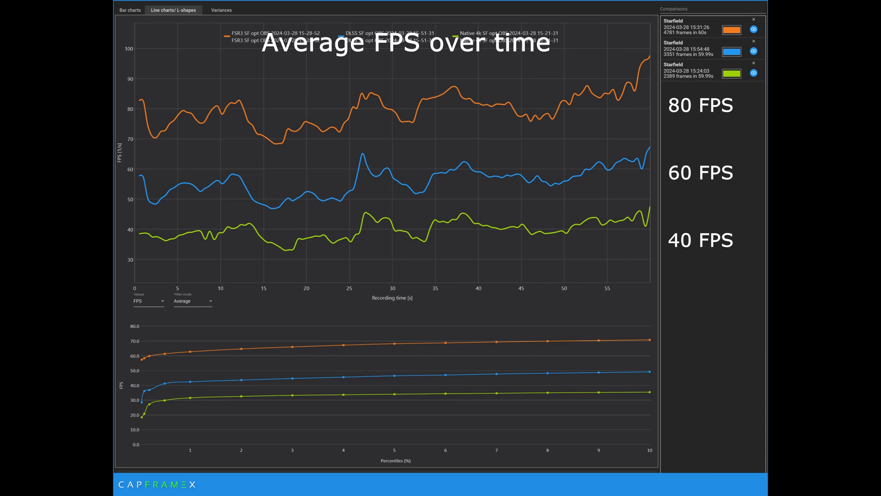
# Change the line chart Values from FPS to Frametimes
pyautogui.click(147, 301)
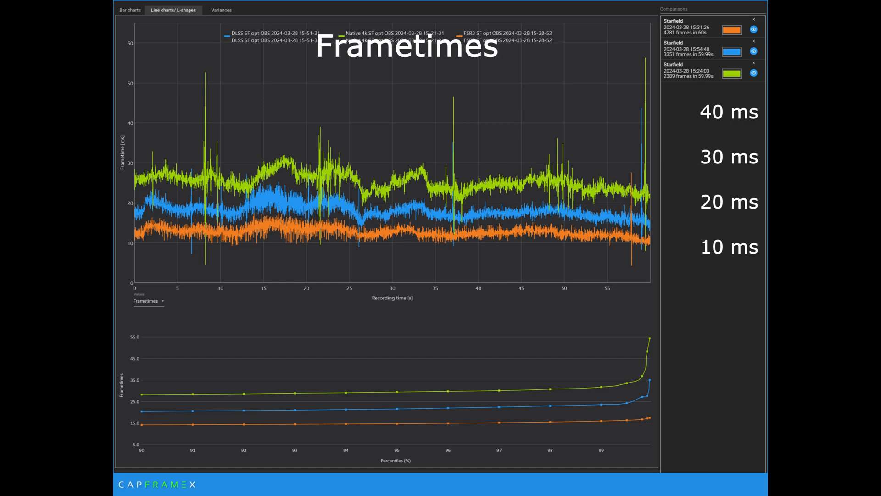
pyautogui.click(221, 9)
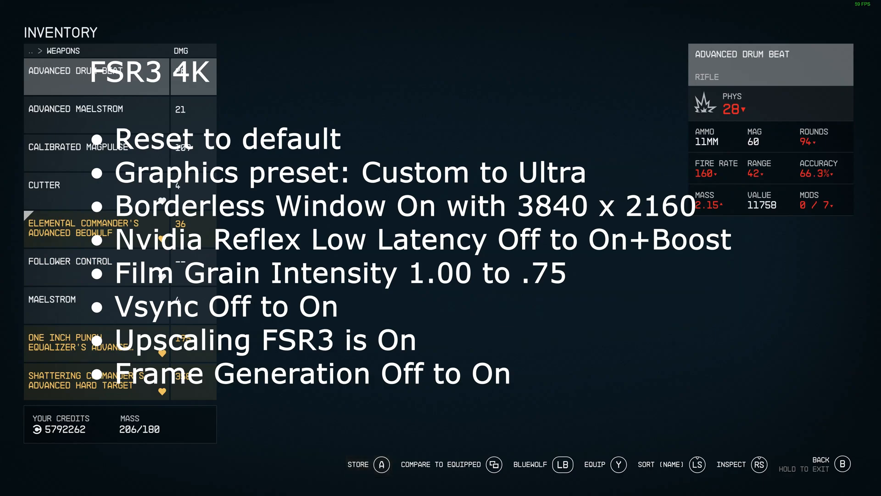
pyautogui.scroll(-3)
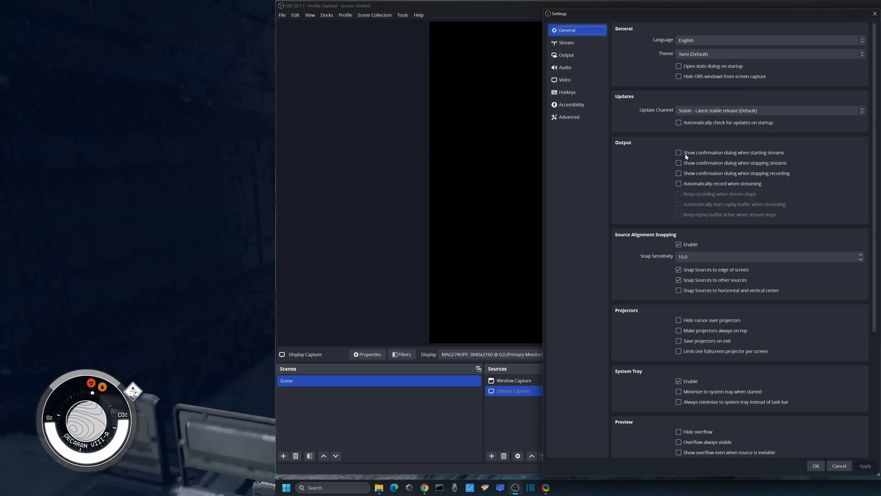
# Go to OBS Output settings and show the Recording tab
pyautogui.scroll(-3)
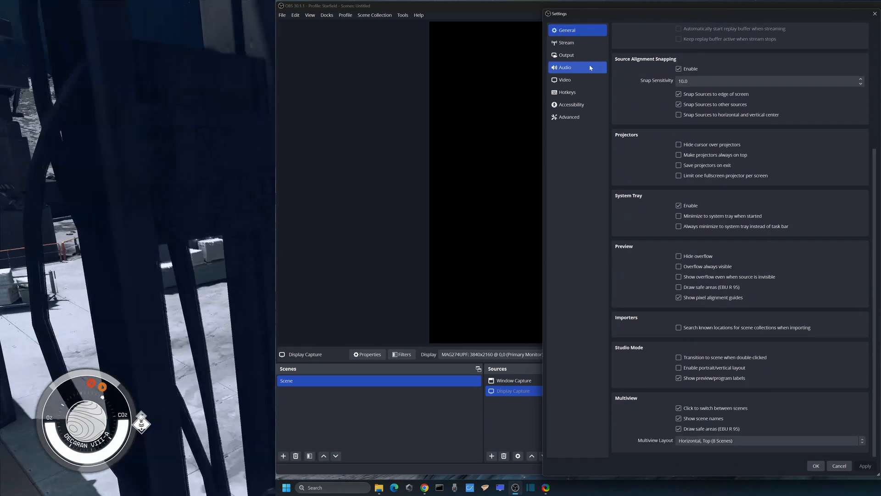
pyautogui.click(565, 55)
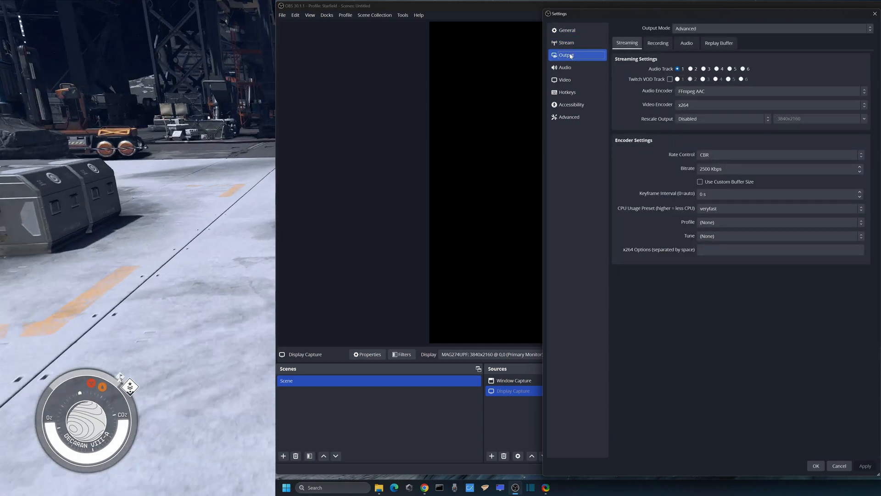
pyautogui.click(658, 43)
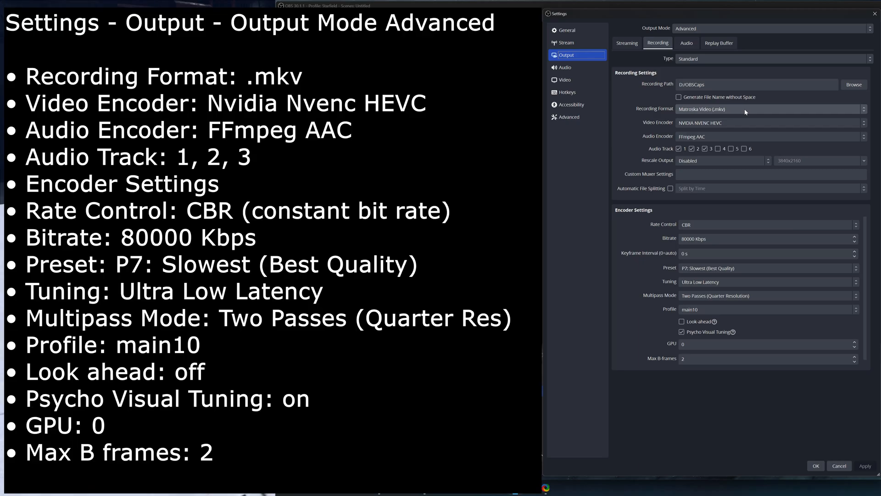
# Browse the recording format, video encoder and audio encoder lists, keeping Matroska MKV
pyautogui.click(771, 109)
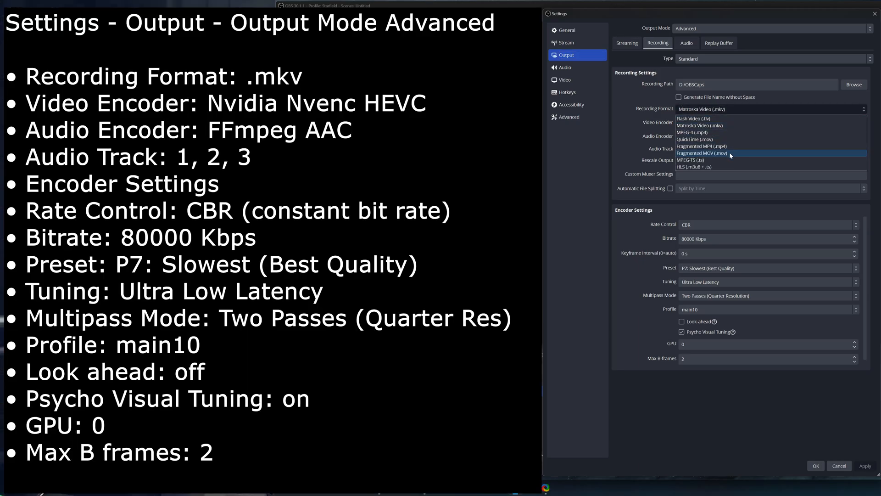
pyautogui.moveTo(725, 125)
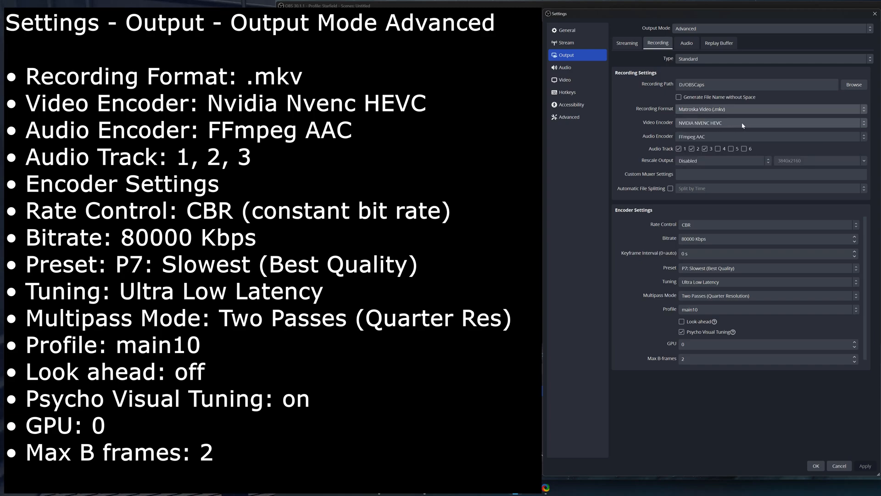
pyautogui.click(770, 122)
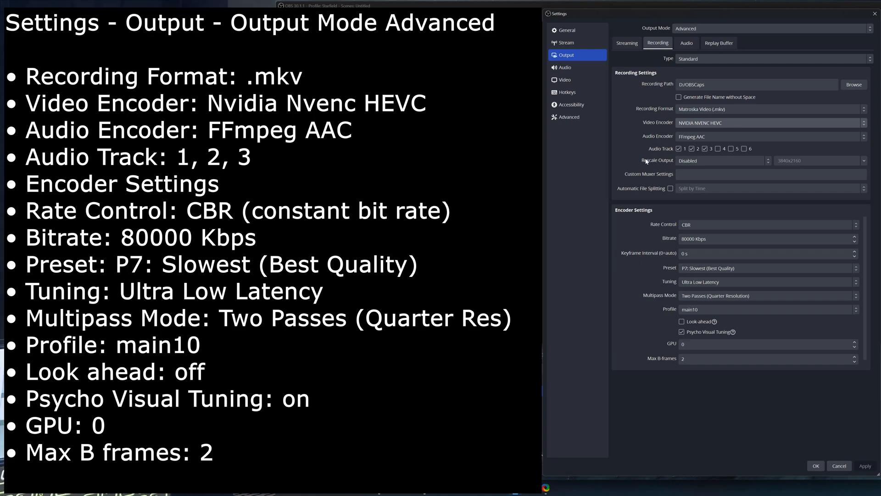
pyautogui.click(770, 136)
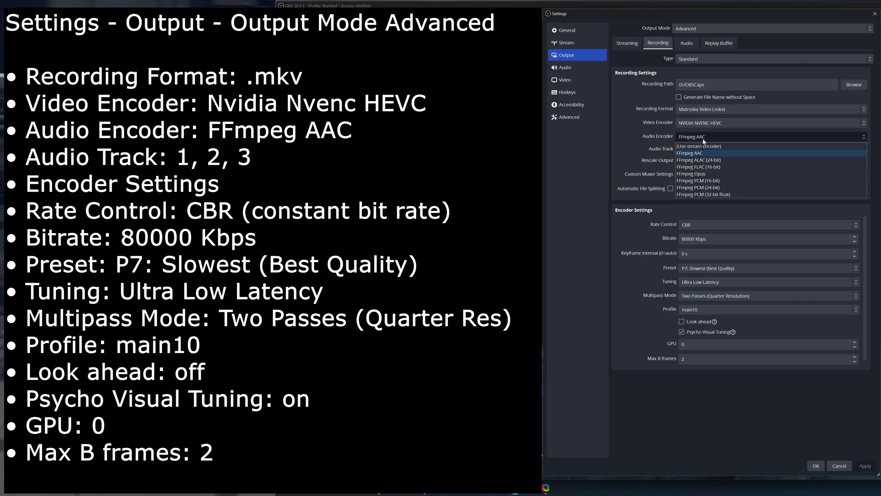
pyautogui.moveTo(715, 194)
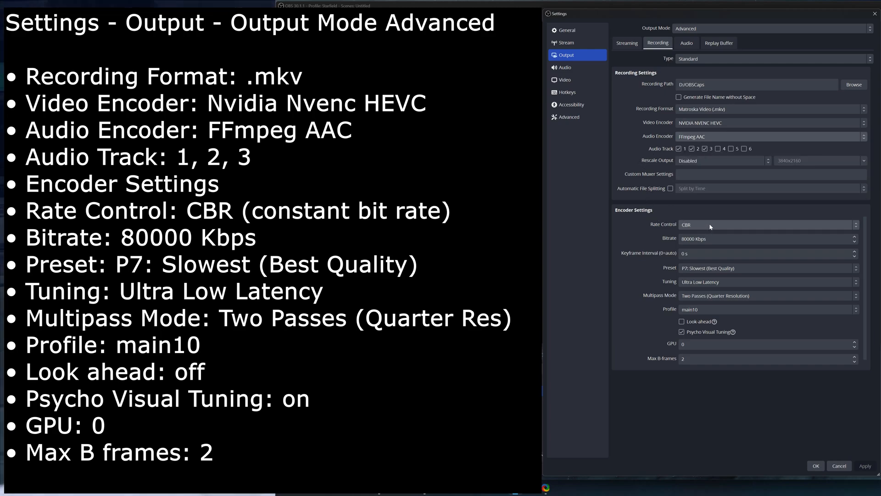
pyautogui.click(767, 225)
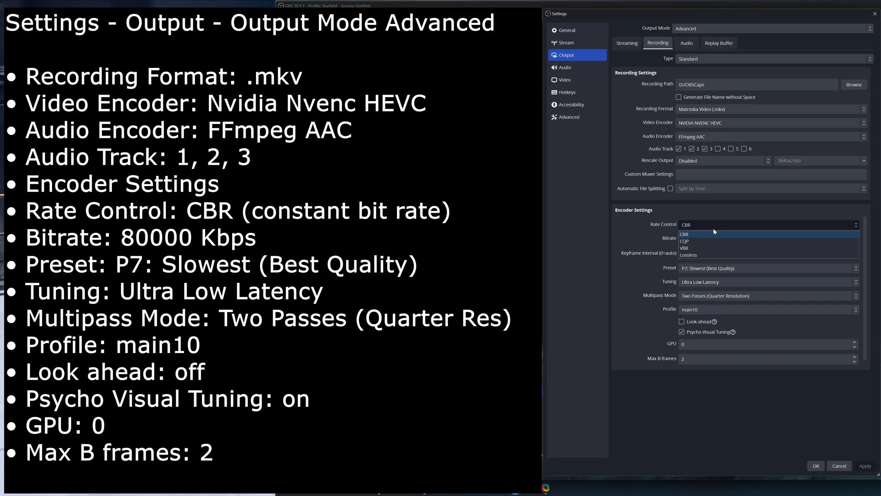
pyautogui.moveTo(752, 248)
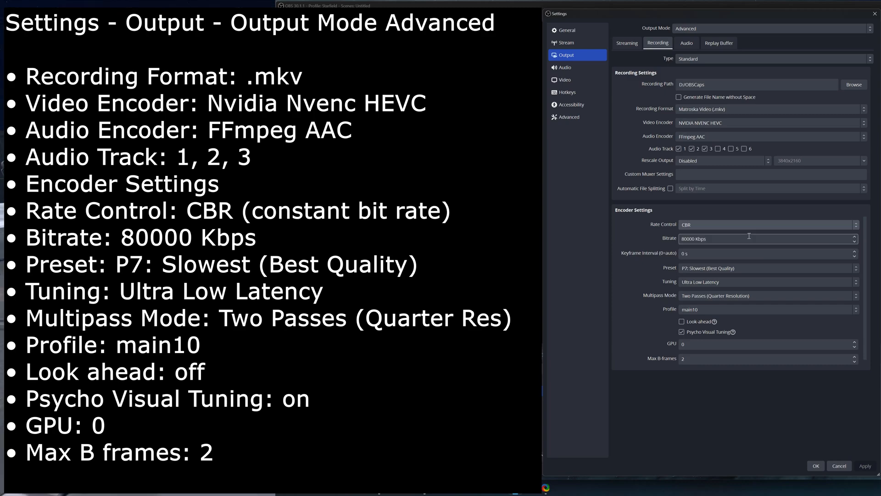
pyautogui.moveTo(639, 242)
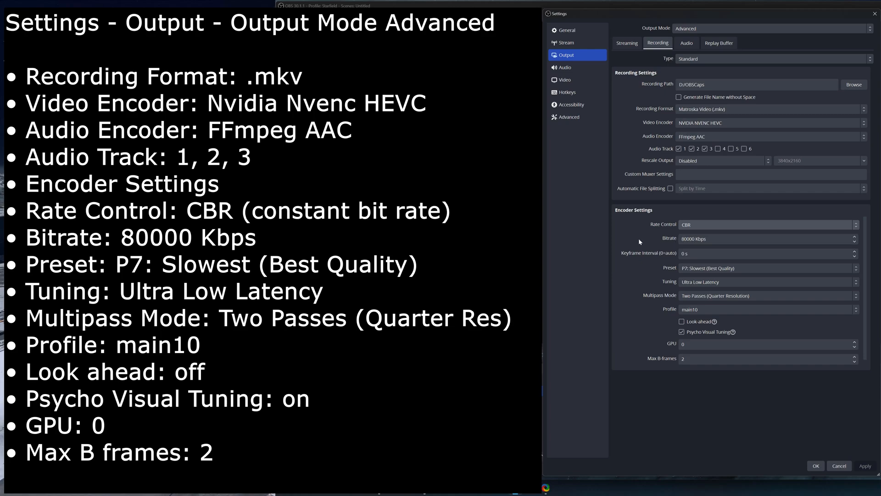
pyautogui.click(767, 267)
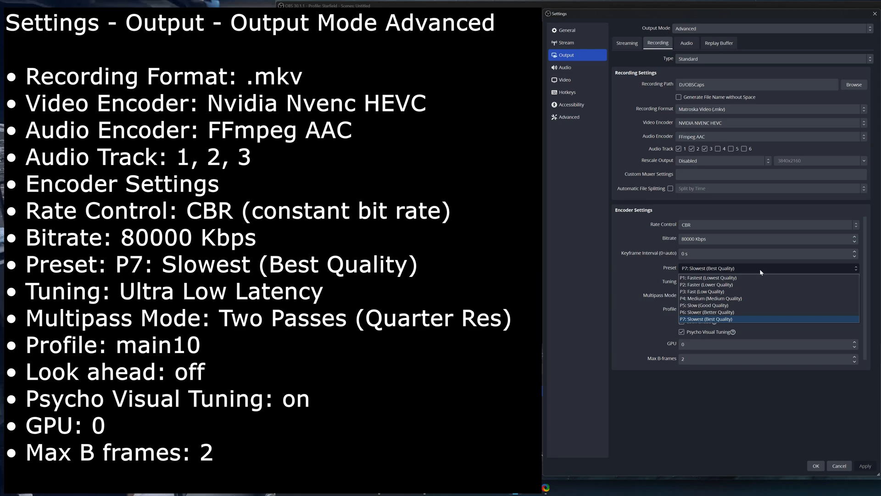
pyautogui.click(706, 318)
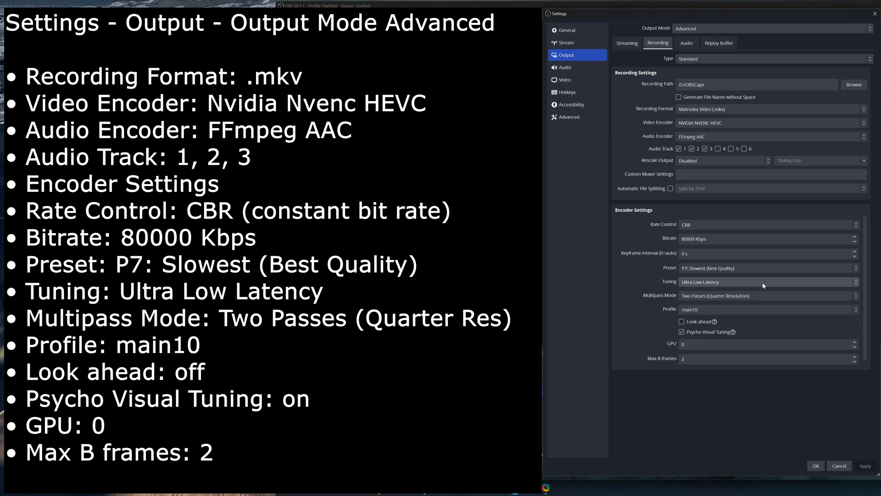
pyautogui.click(767, 281)
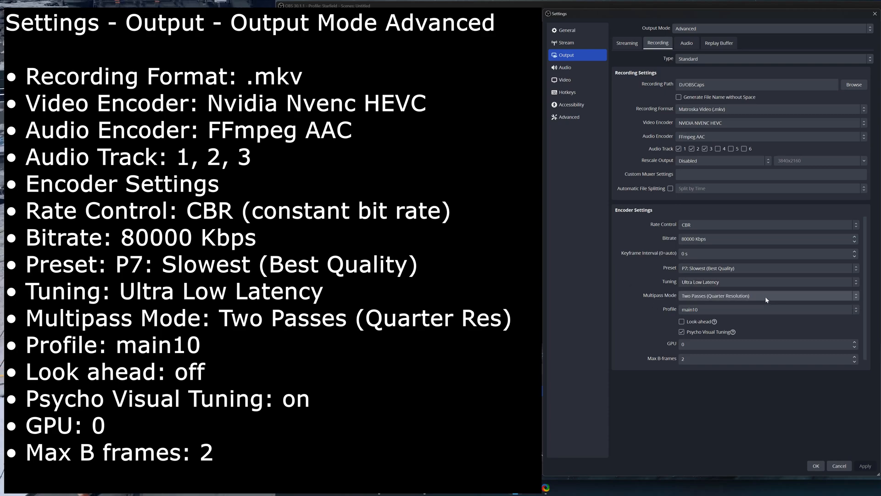
pyautogui.click(767, 295)
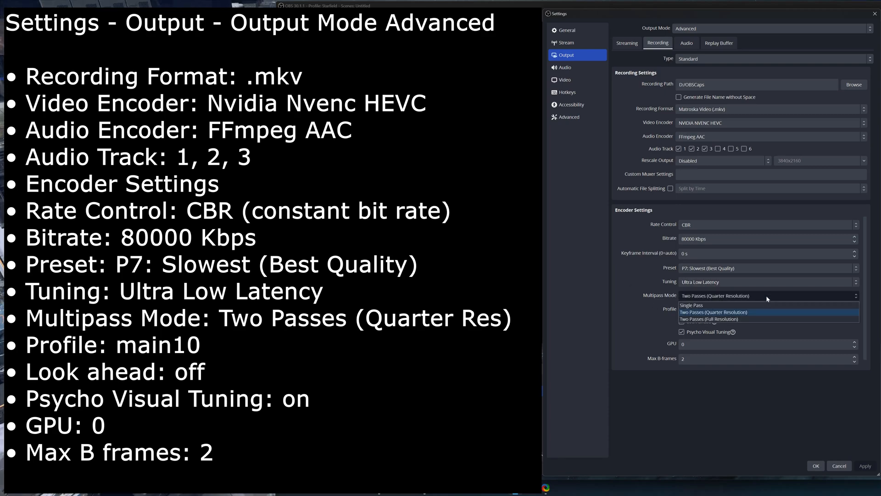
pyautogui.moveTo(634, 302)
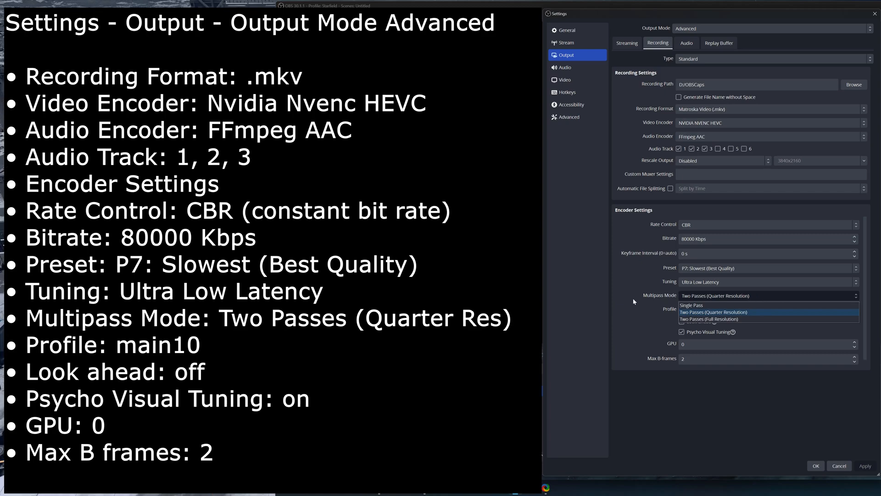
pyautogui.click(714, 312)
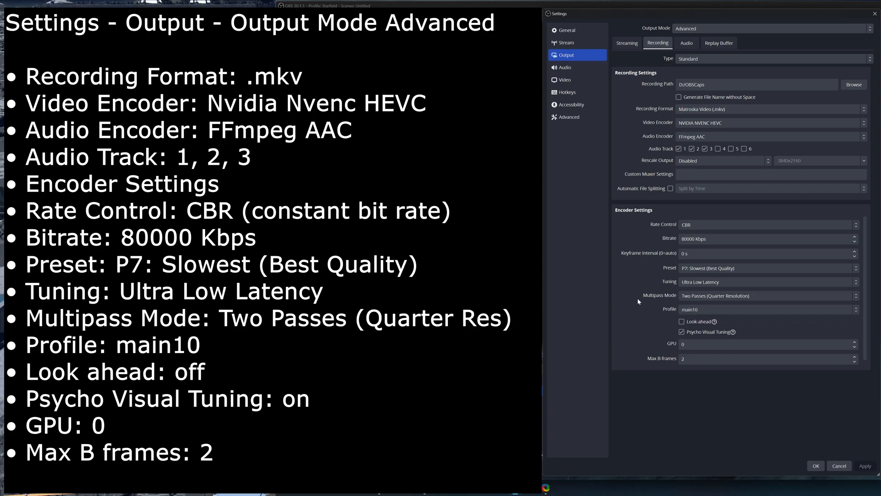
pyautogui.click(767, 308)
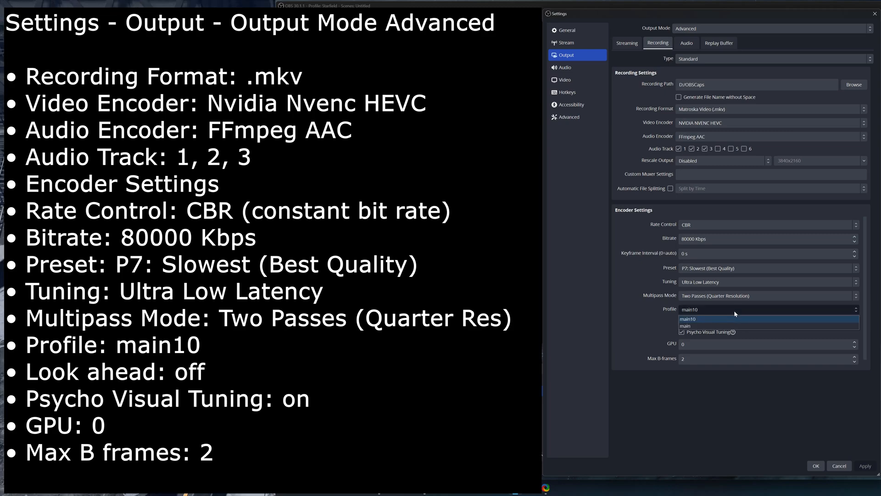
pyautogui.click(688, 319)
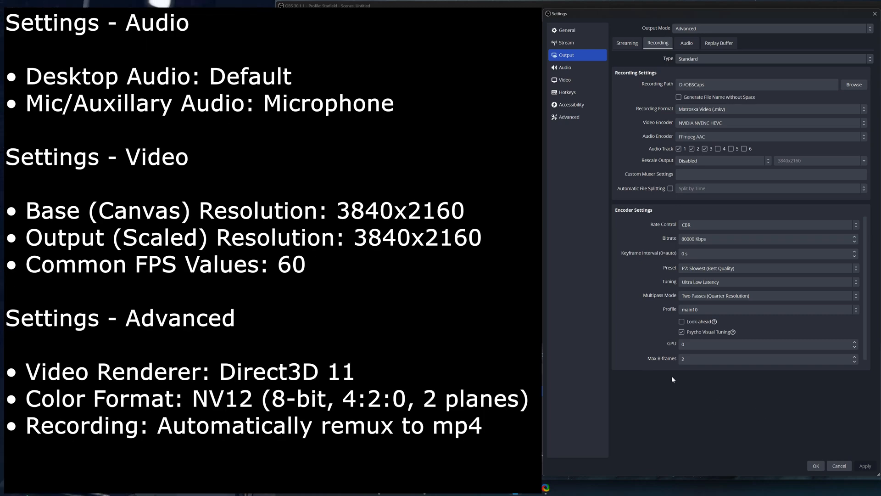
# Review per-track audio bitrate, replay buffer and general audio device settings
pyautogui.click(687, 43)
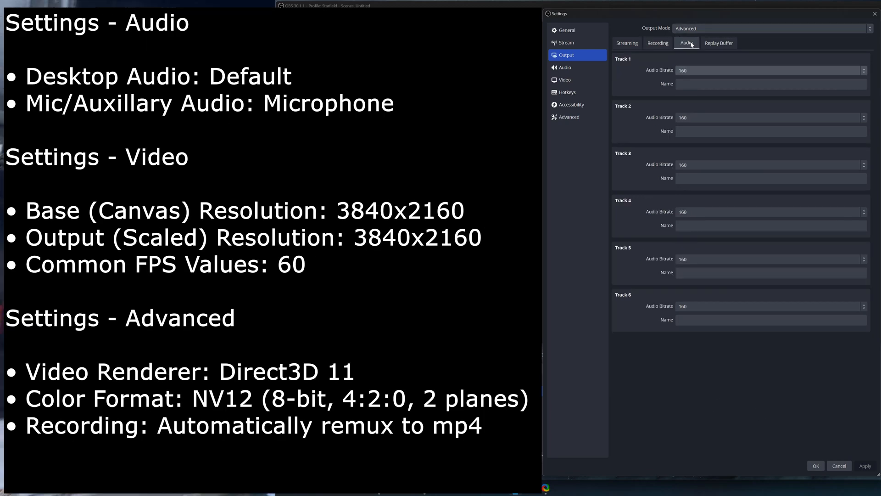
pyautogui.click(719, 42)
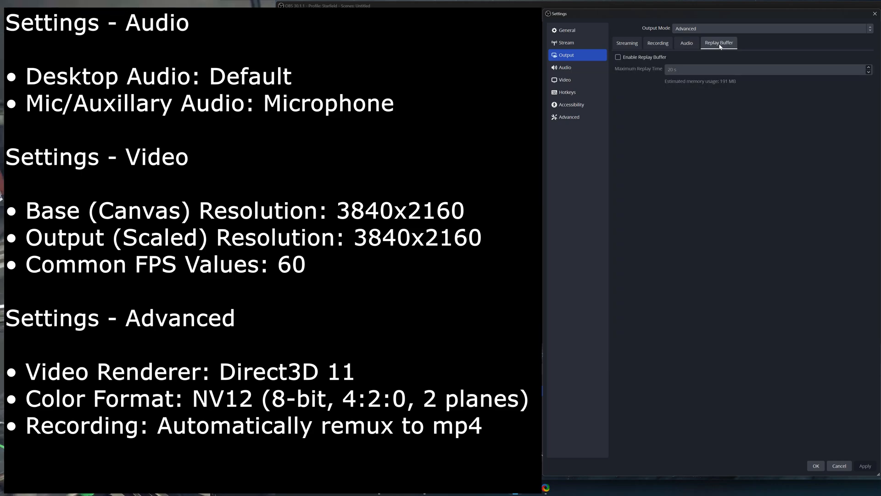
pyautogui.click(566, 67)
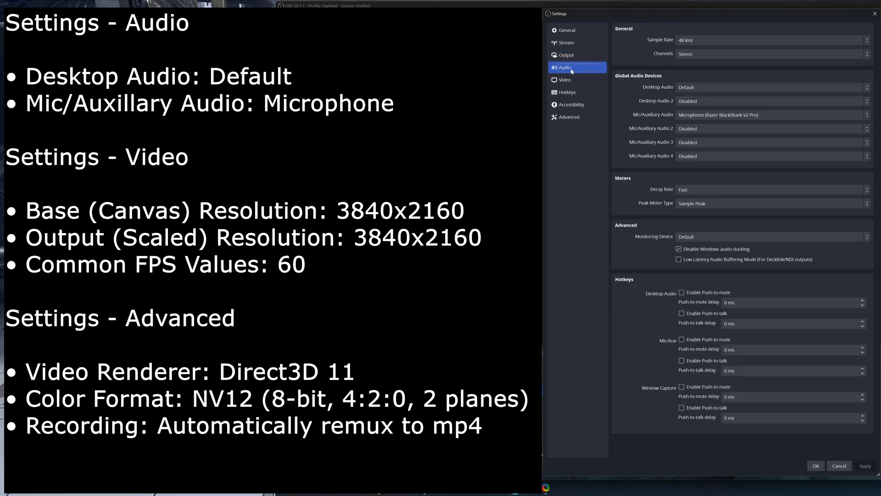
pyautogui.moveTo(611, 82)
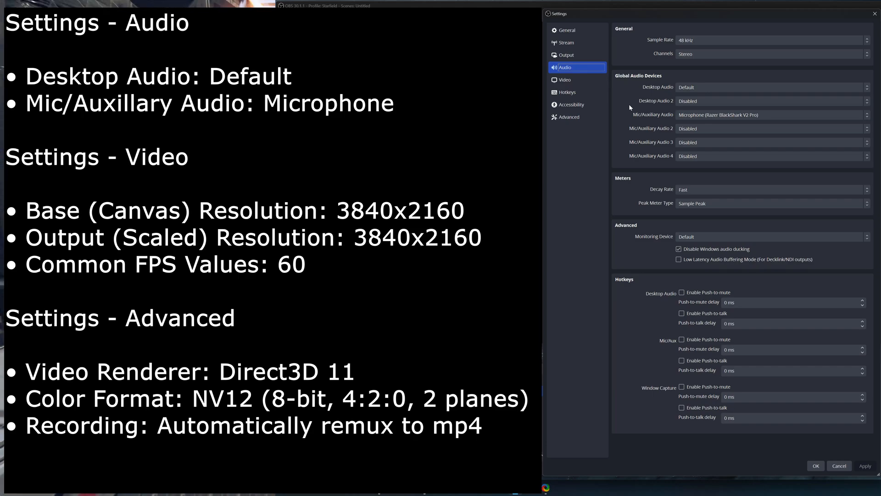
# Check 3840x2160 60 FPS video settings and the recording start/stop hotkeys
pyautogui.click(565, 80)
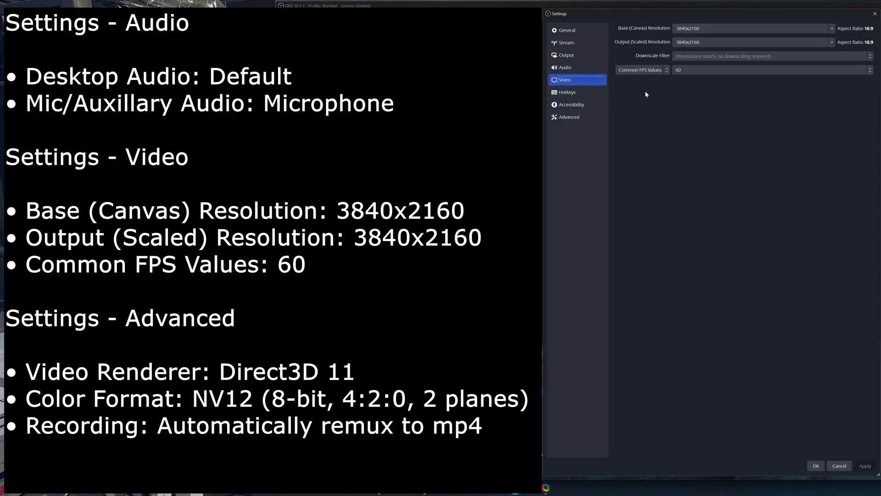
pyautogui.moveTo(676, 96)
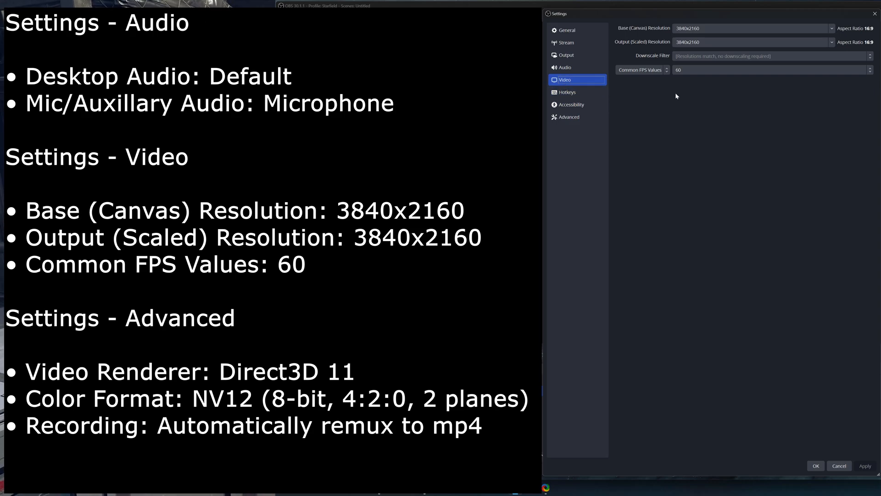
pyautogui.click(566, 92)
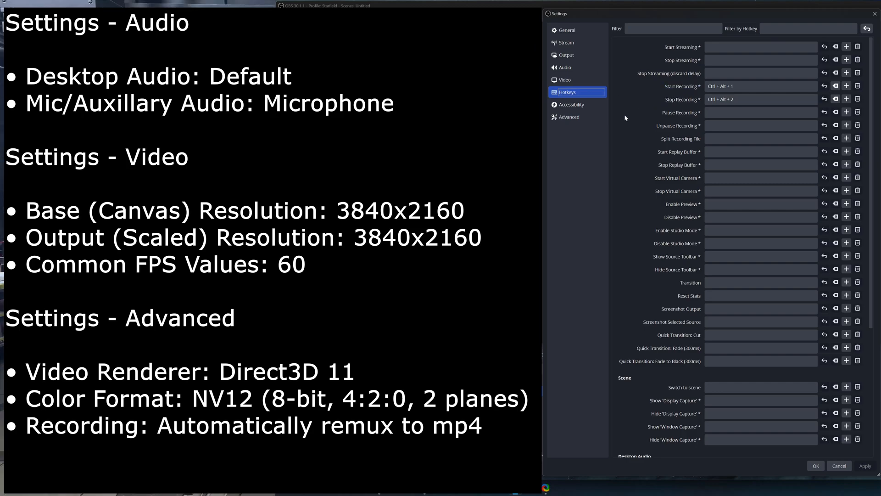
pyautogui.scroll(-3)
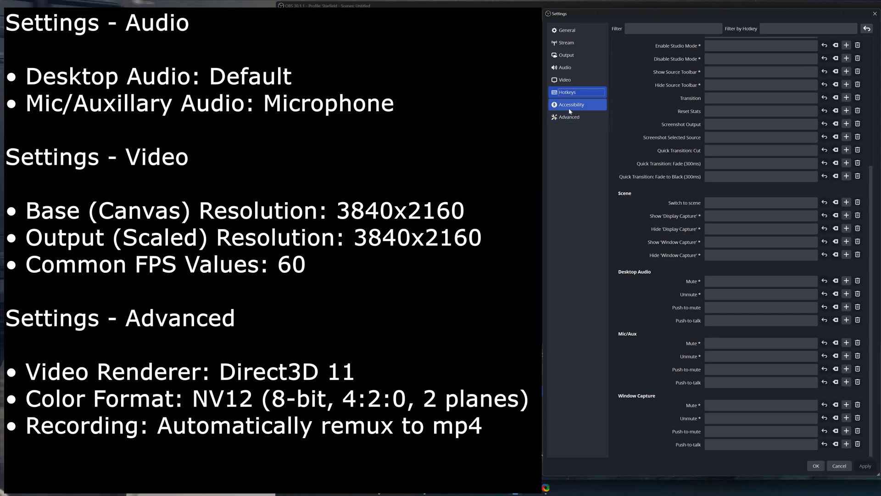
# Confirm Direct3D 11, NV12 color format and MP4 remux in Advanced settings
pyautogui.click(569, 117)
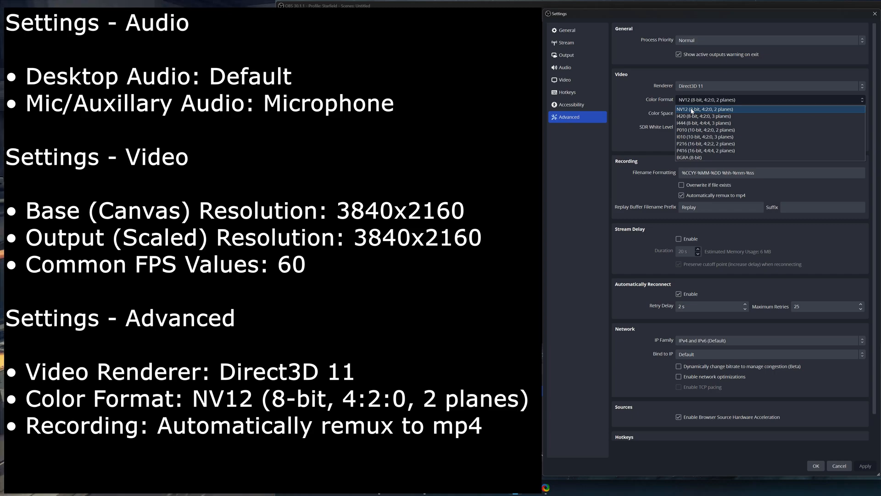
pyautogui.click(711, 110)
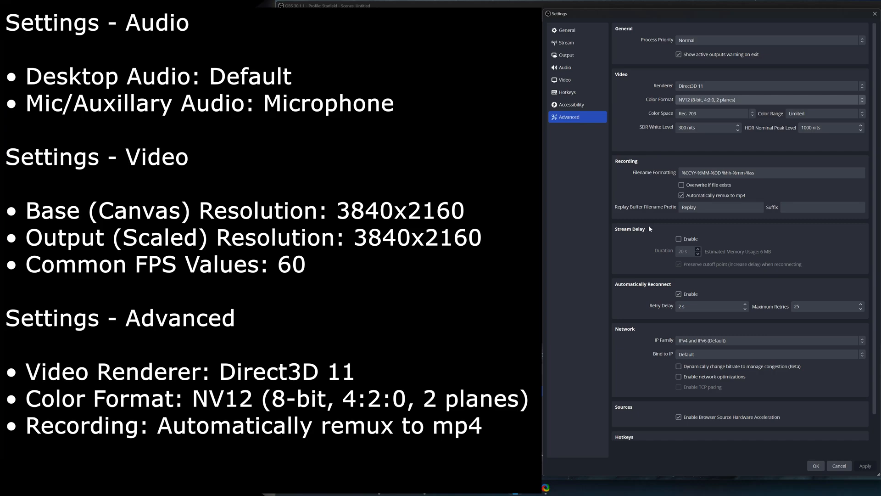
pyautogui.moveTo(645, 283)
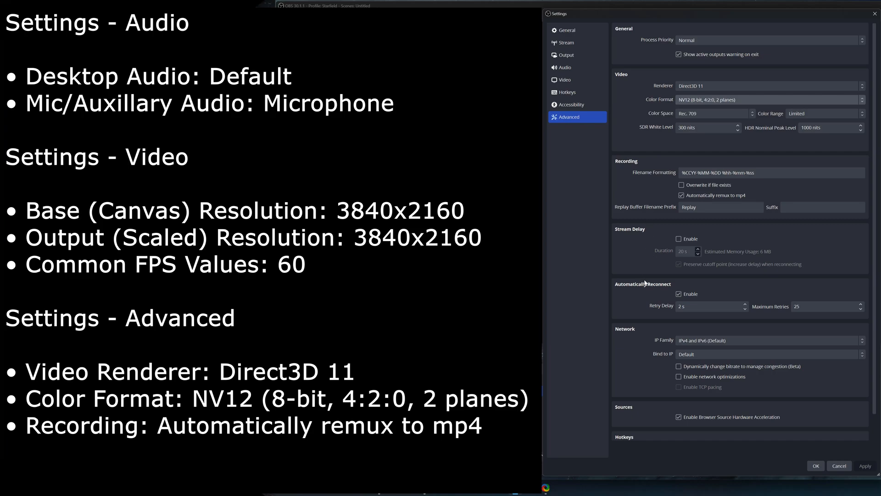
pyautogui.scroll(-3)
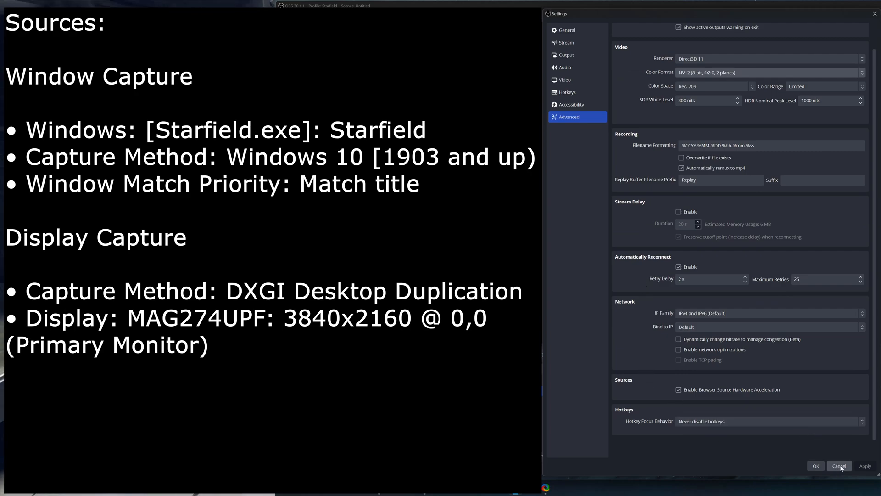
# Cancel OBS Settings and toggle Display Capture's visibility in Sources
pyautogui.click(838, 466)
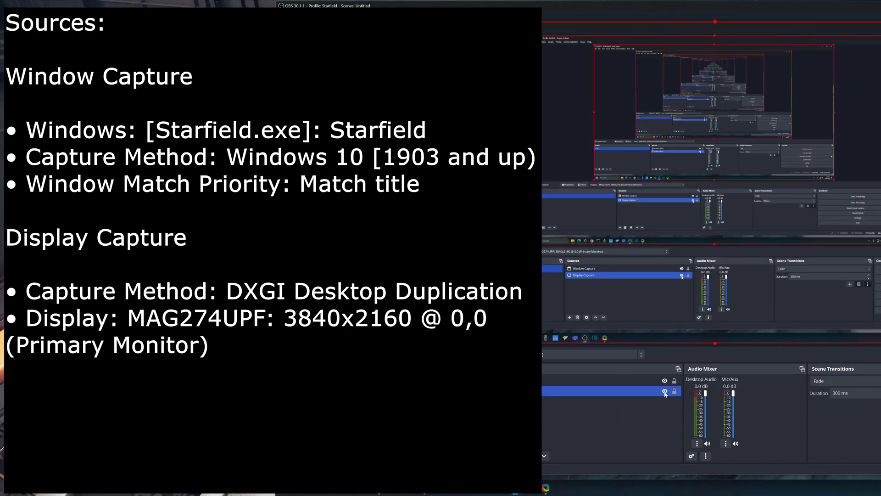
pyautogui.click(664, 391)
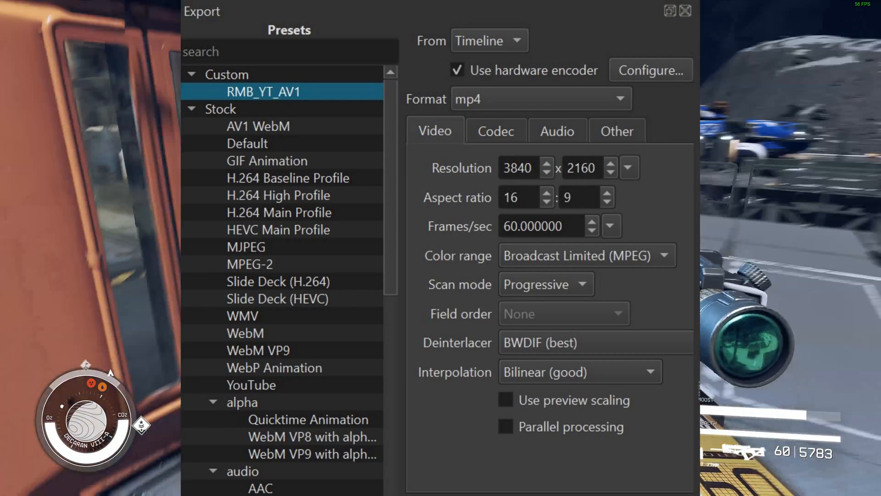
# Review the RMB_YT_AV1 preset's av1_nvenc 75% quality codec and 384k AAC audio settings
pyautogui.click(495, 130)
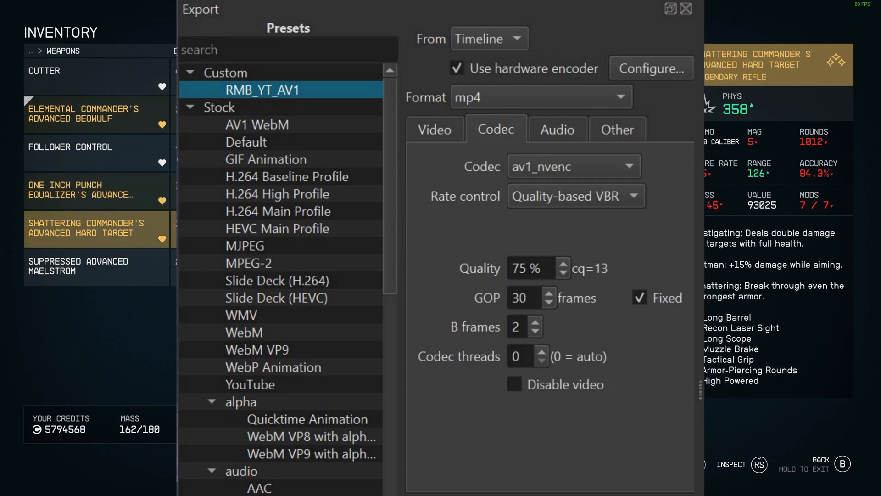
pyautogui.click(557, 130)
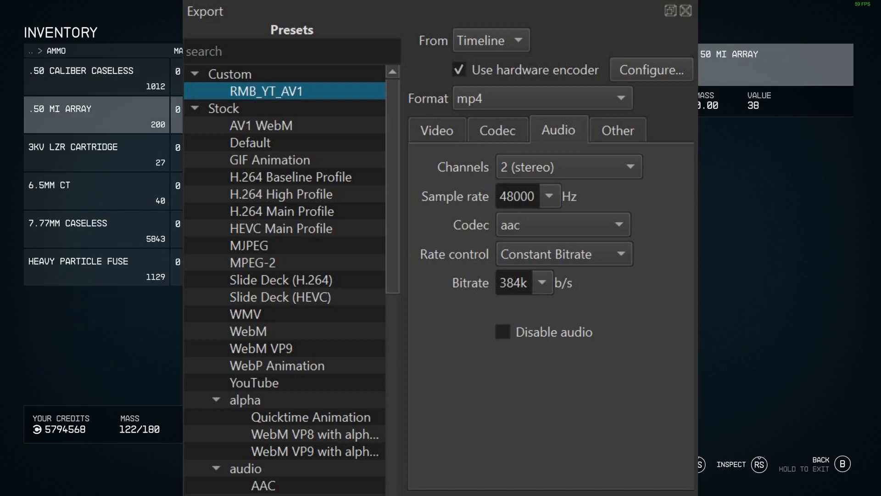
pyautogui.click(617, 130)
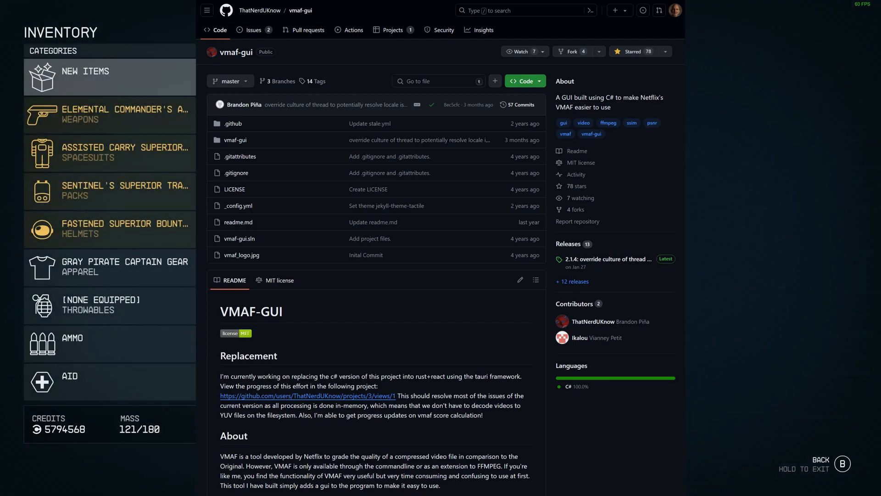
# Bring up the vmaf-gui GitHub repository page showing its README
pyautogui.click(110, 382)
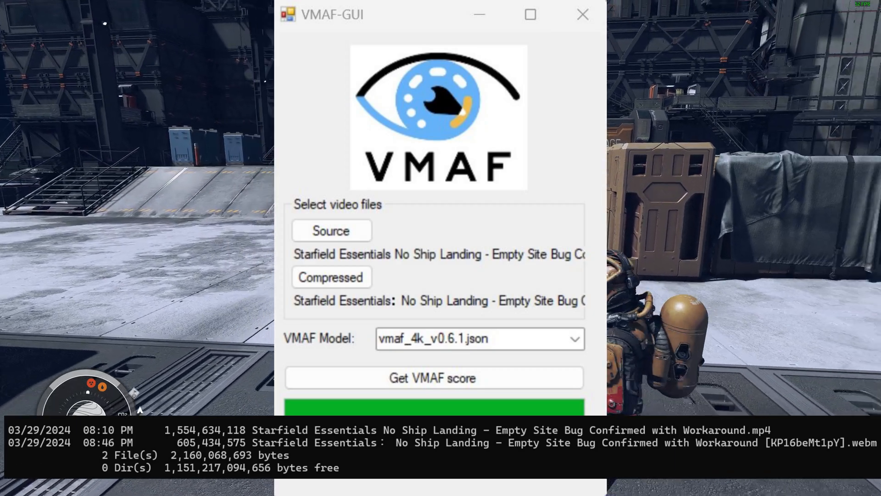
# Score the Starfield MP4 against the compressed WebM with the vmaf_4k_v0.6.1 model
pyautogui.click(433, 378)
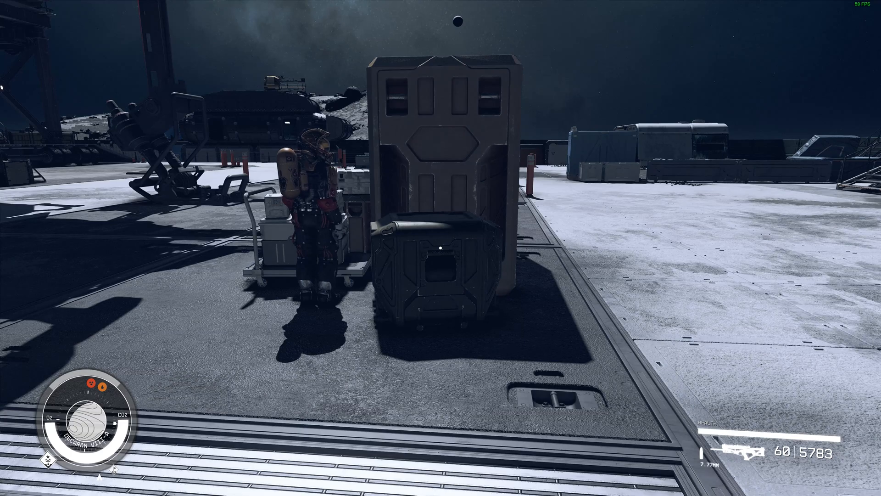
# Walk the spacesuited character away from the tall cargo container across the landing pad
pyautogui.press('i')
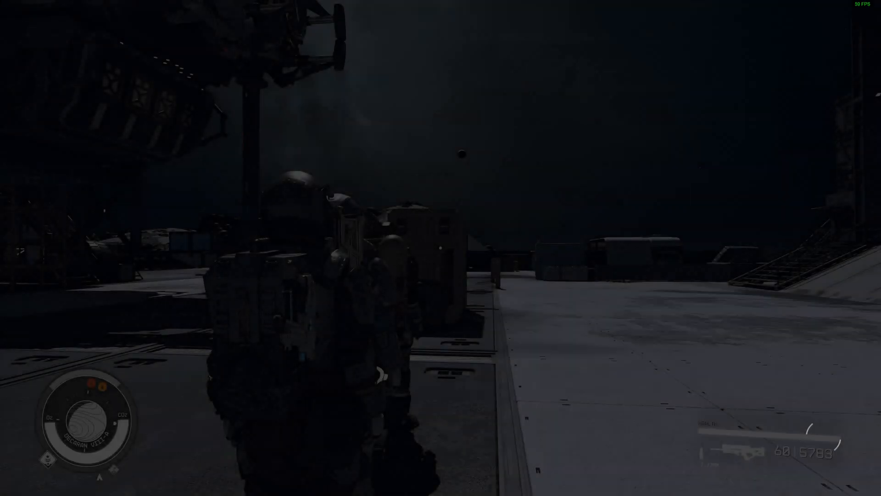
pyautogui.click(323, 208)
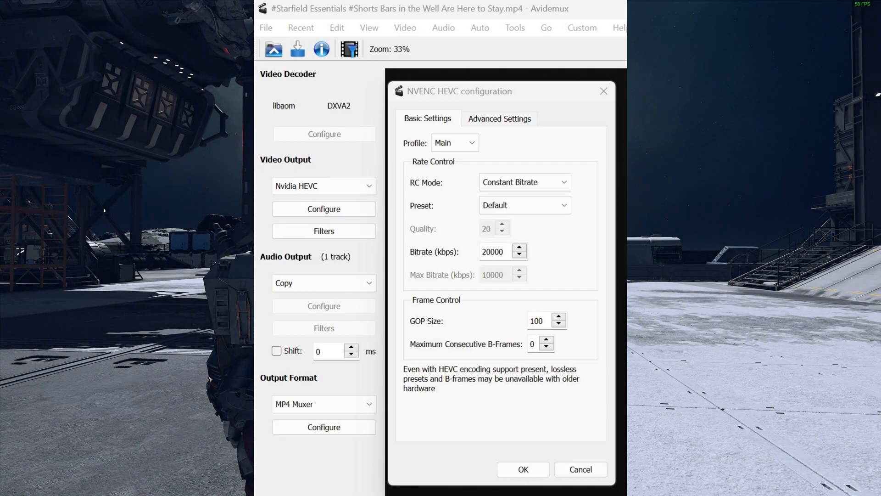